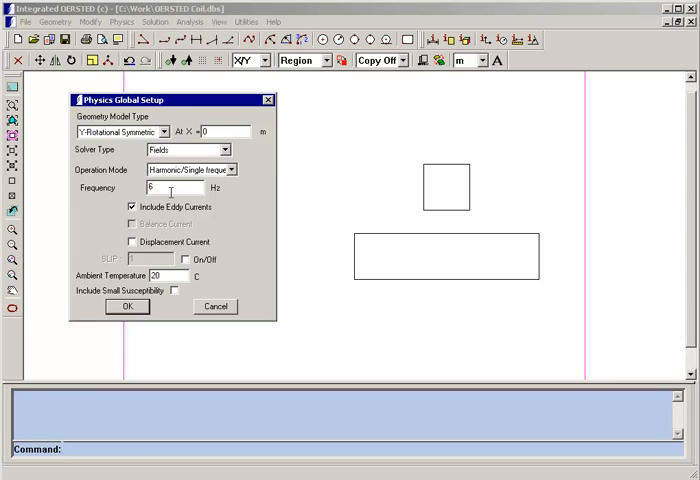
- Enable Include Eddy Currents in the harmonic axisymmetric field setup and confirm with OK
{"action": "left_click", "coordinate": [132, 206]}
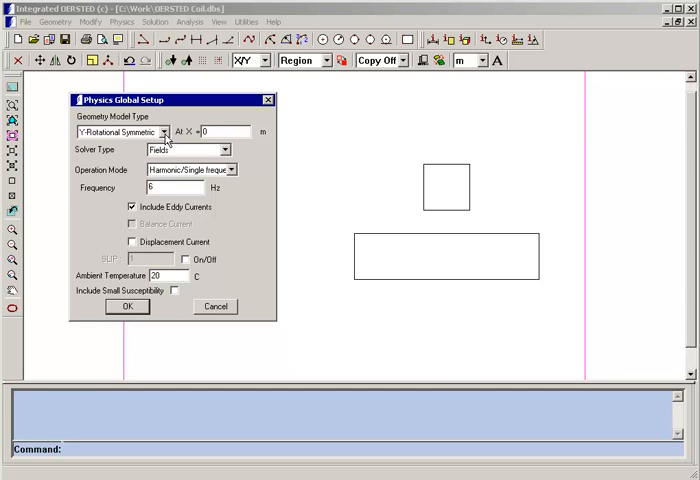
{"action": "left_click", "coordinate": [128, 306]}
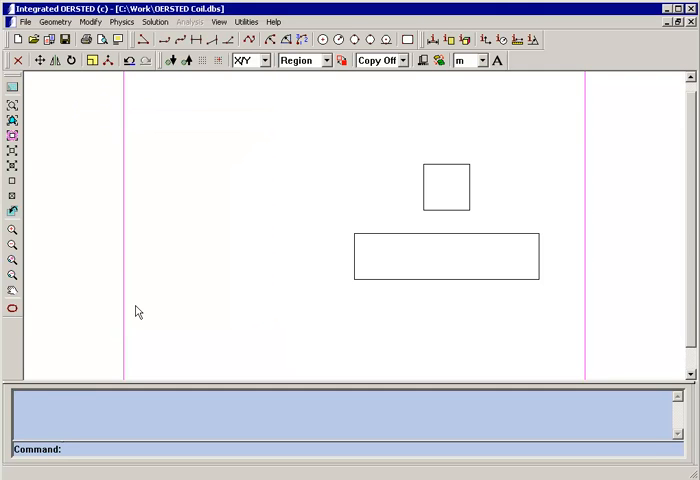
{"action": "mouse_move", "coordinate": [138, 312]}
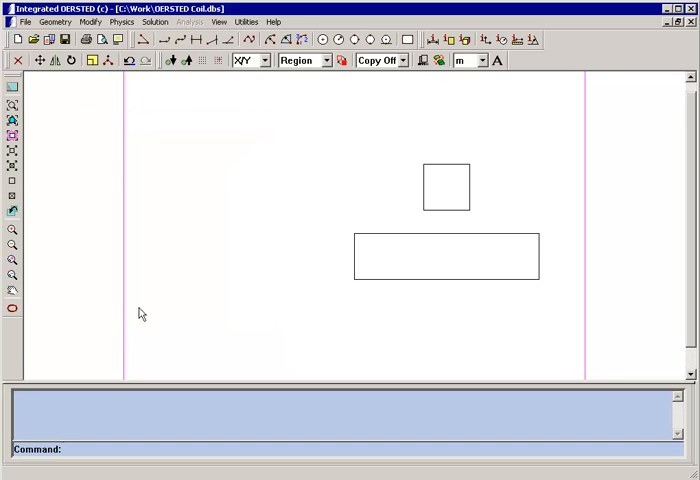
{"action": "mouse_move", "coordinate": [360, 252]}
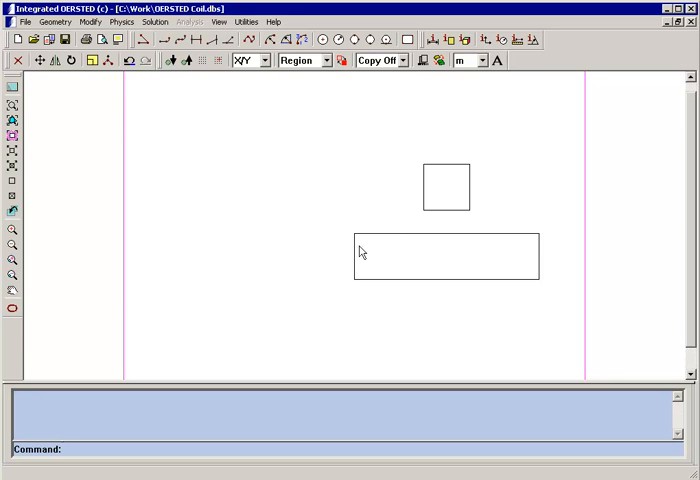
{"action": "mouse_move", "coordinate": [446, 202]}
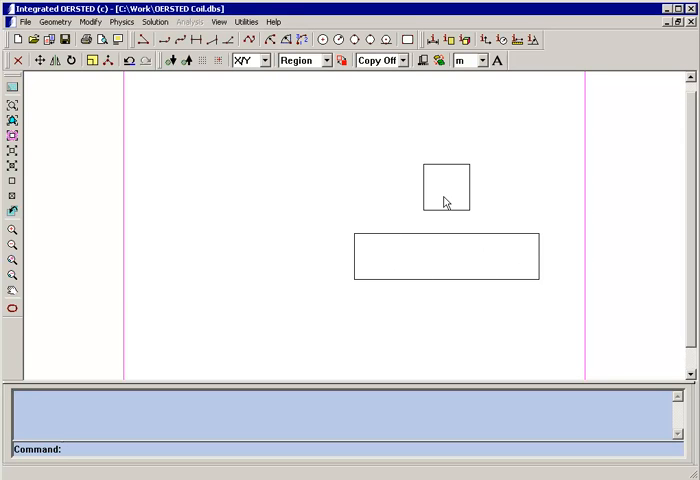
{"action": "mouse_move", "coordinate": [356, 102]}
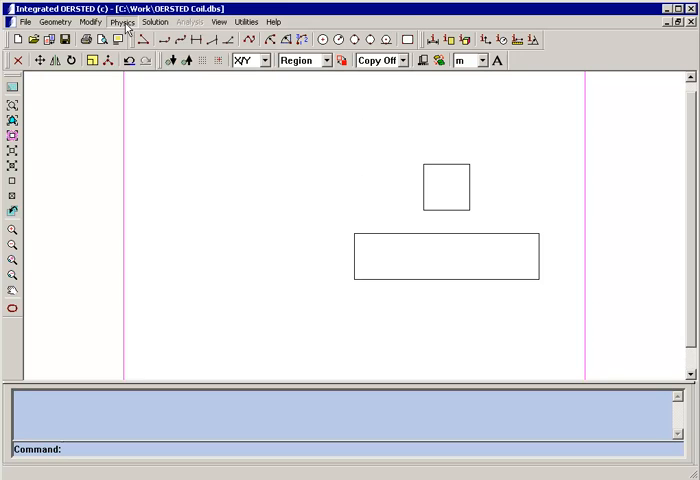
- Open the Material Table from the Physics menu to assign the 1 A coil current
{"action": "left_click", "coordinate": [122, 20]}
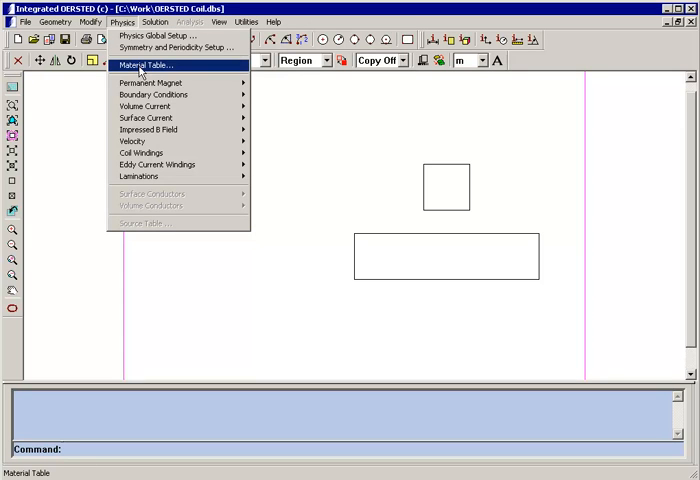
{"action": "left_click", "coordinate": [144, 64]}
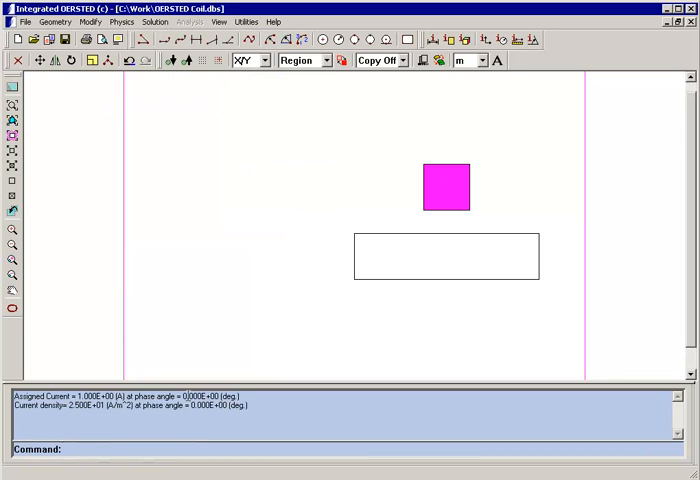
- Set the plot view type to Field Lines and draw a new plot of the solved field
{"action": "left_click", "coordinate": [188, 22]}
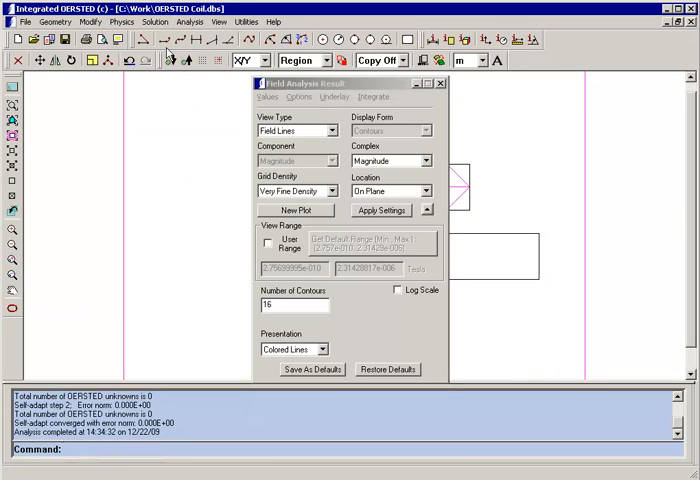
{"action": "left_click", "coordinate": [296, 210]}
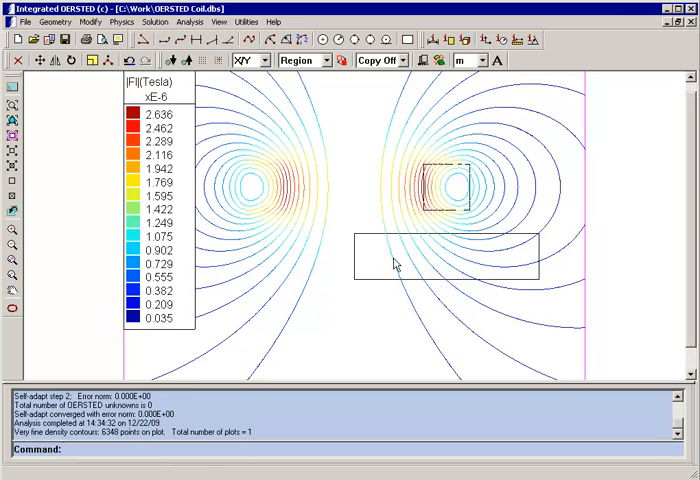
{"action": "mouse_move", "coordinate": [392, 188]}
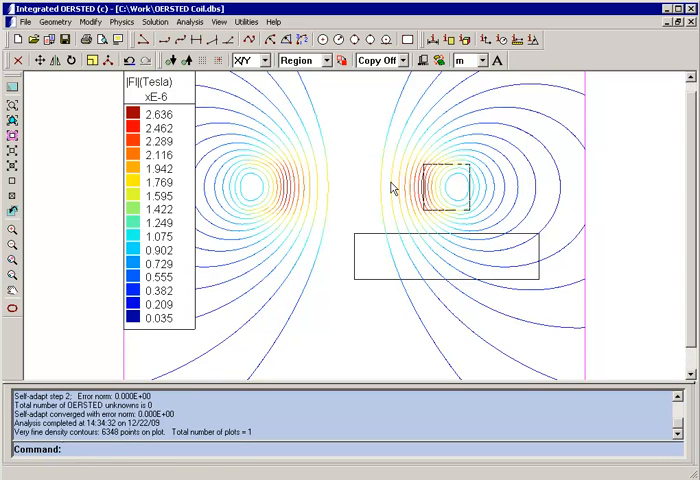
{"action": "mouse_move", "coordinate": [444, 280]}
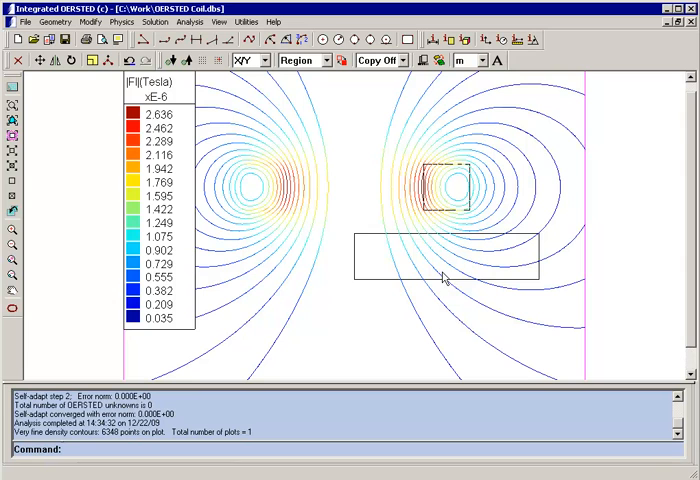
{"action": "mouse_move", "coordinate": [450, 254]}
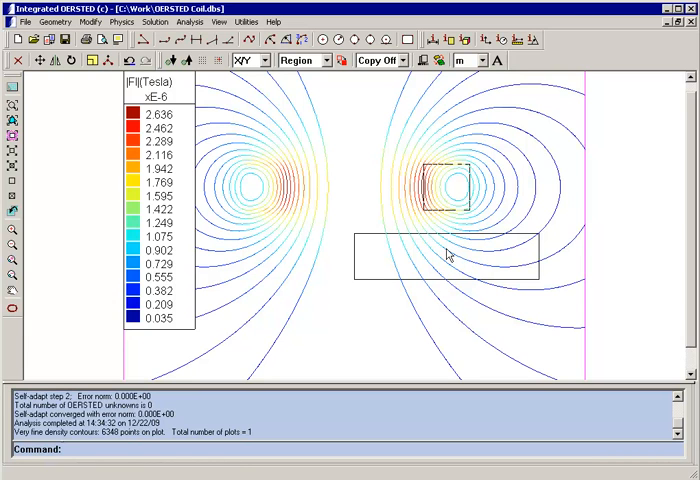
{"action": "mouse_move", "coordinate": [464, 276]}
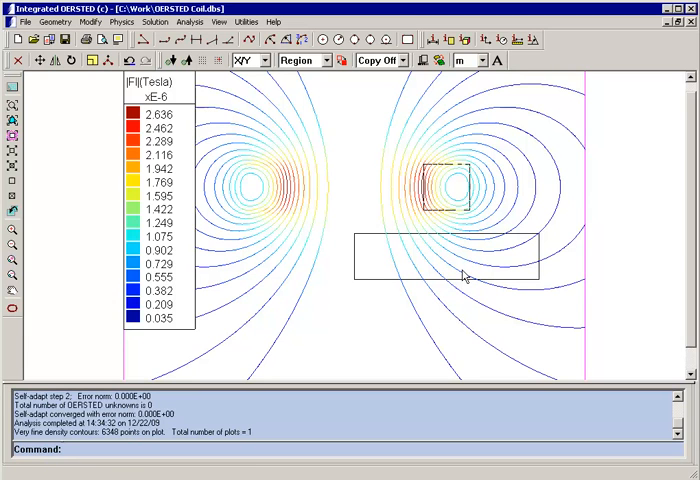
- Assign the eddy-current steel material to the rectangular plate region
{"action": "left_click", "coordinate": [122, 22]}
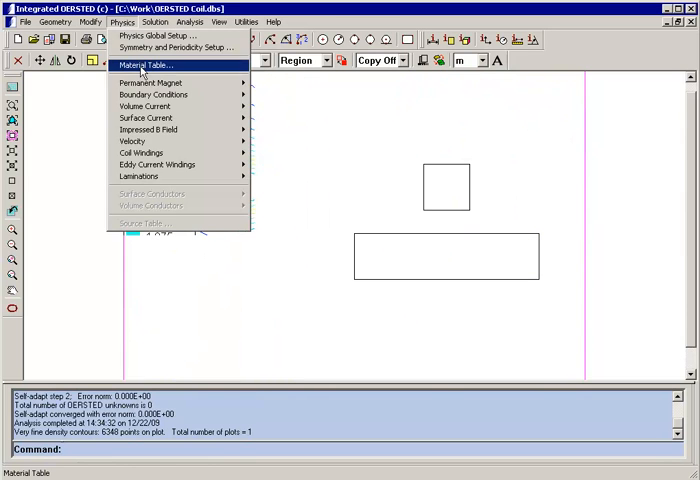
{"action": "left_click", "coordinate": [140, 64]}
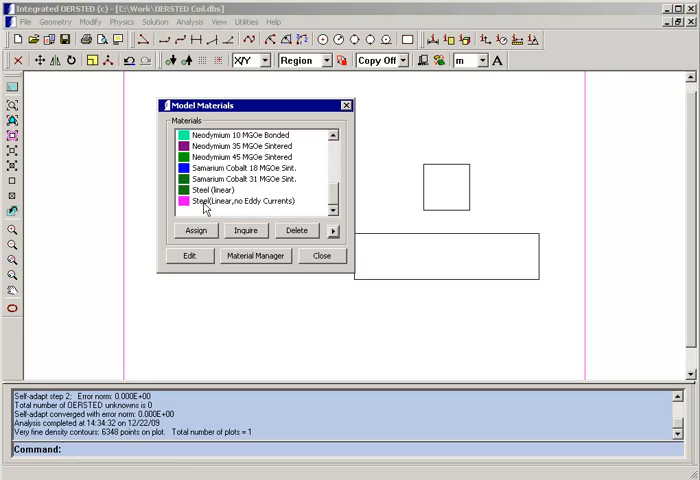
{"action": "left_click", "coordinate": [256, 200]}
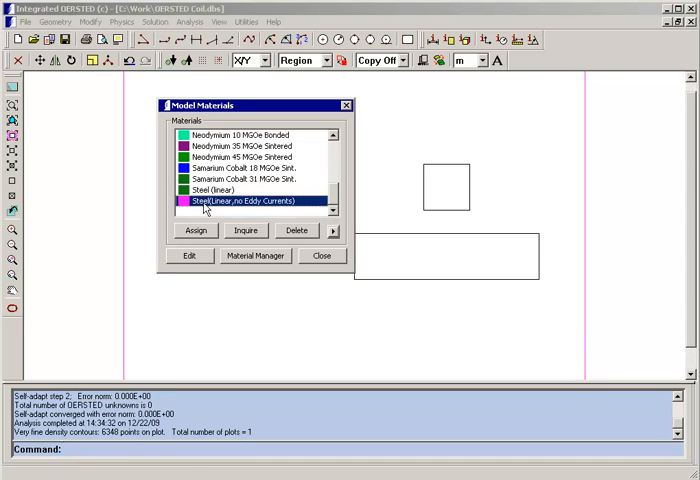
{"action": "left_click", "coordinate": [196, 230]}
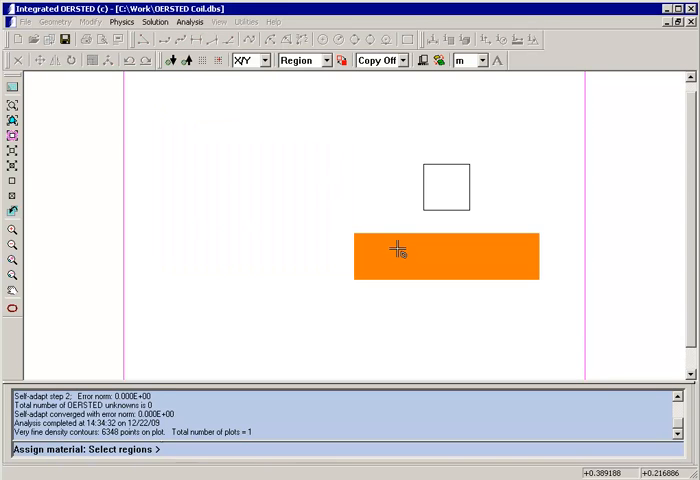
{"action": "left_click", "coordinate": [446, 258]}
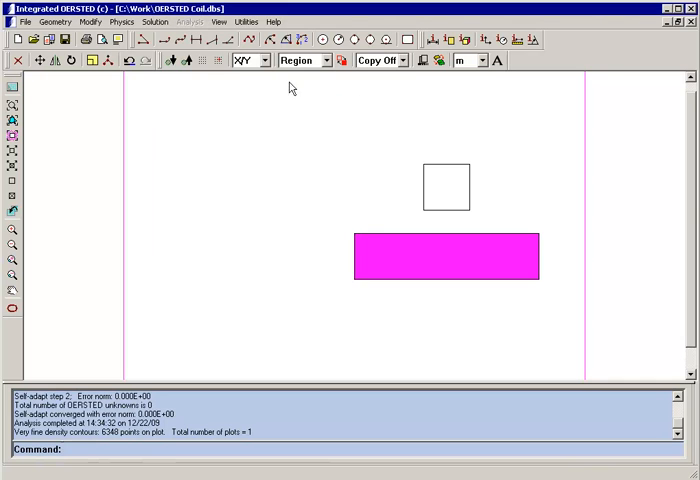
- Solve the model again with the steel plate via Solution > Solve
{"action": "left_click", "coordinate": [156, 22]}
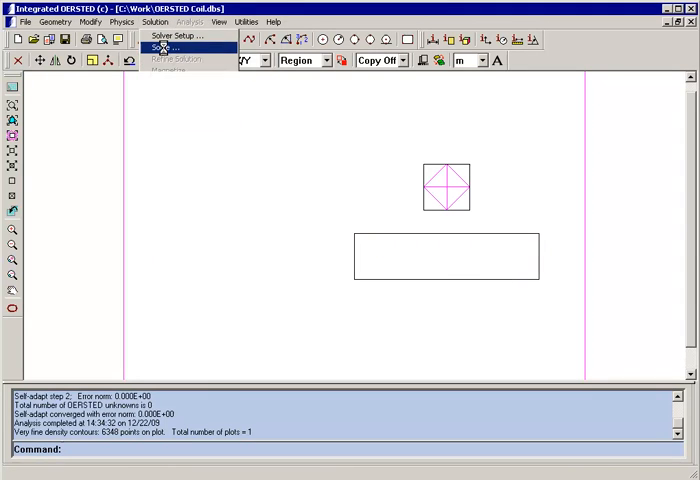
{"action": "left_click", "coordinate": [166, 48]}
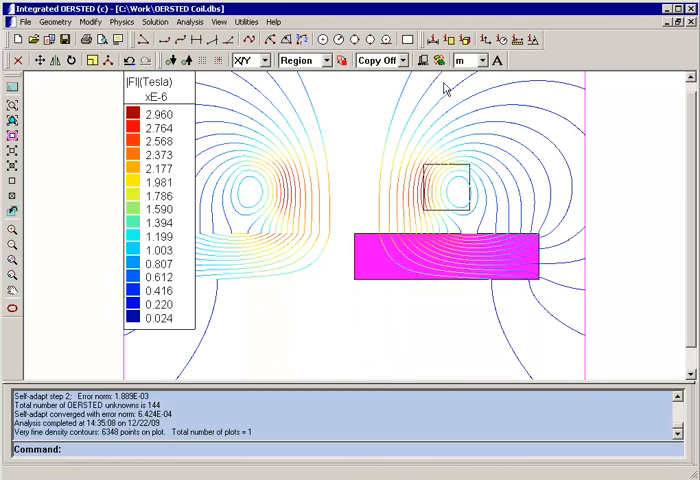
{"action": "mouse_move", "coordinate": [438, 156]}
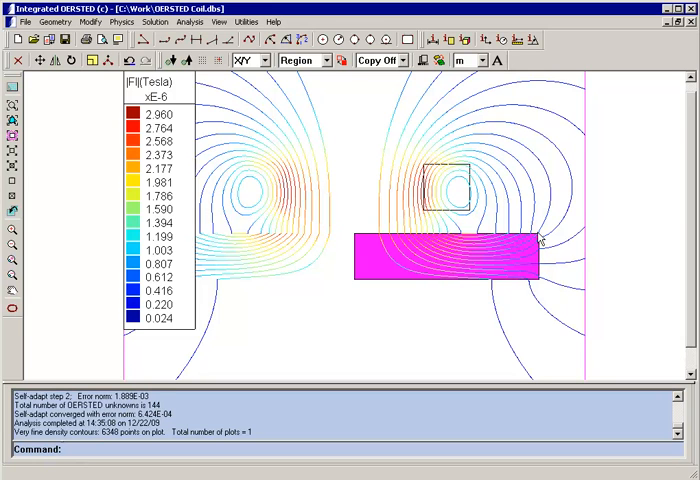
- Replace the plate's steel with Copper from the Material Table and reassign it
{"action": "left_click", "coordinate": [124, 22]}
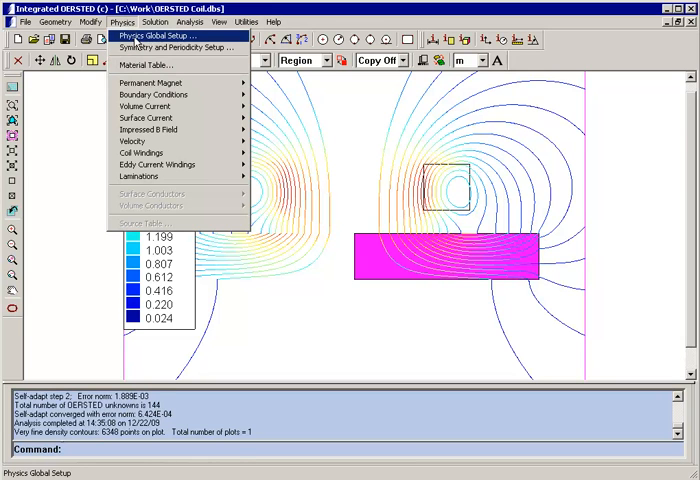
{"action": "mouse_move", "coordinate": [150, 64]}
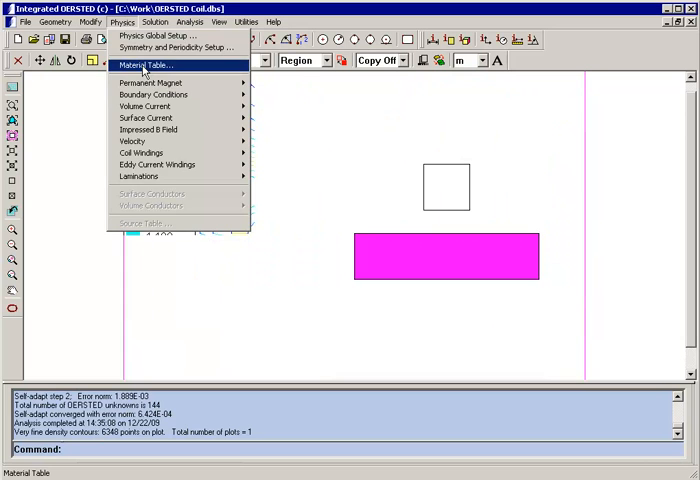
{"action": "left_click", "coordinate": [144, 64]}
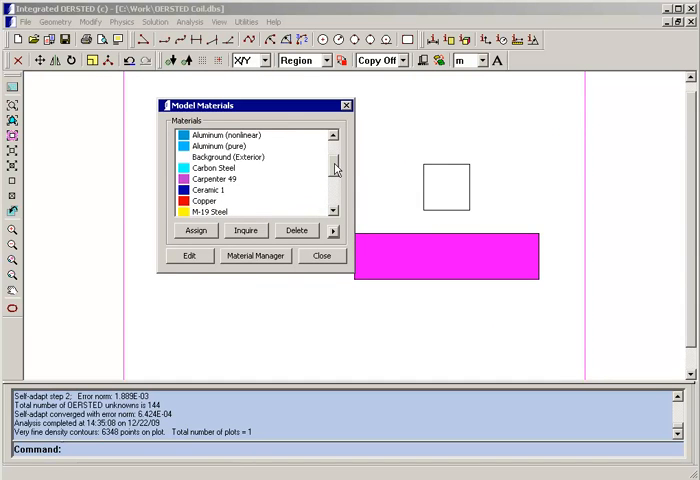
{"action": "left_click", "coordinate": [210, 200]}
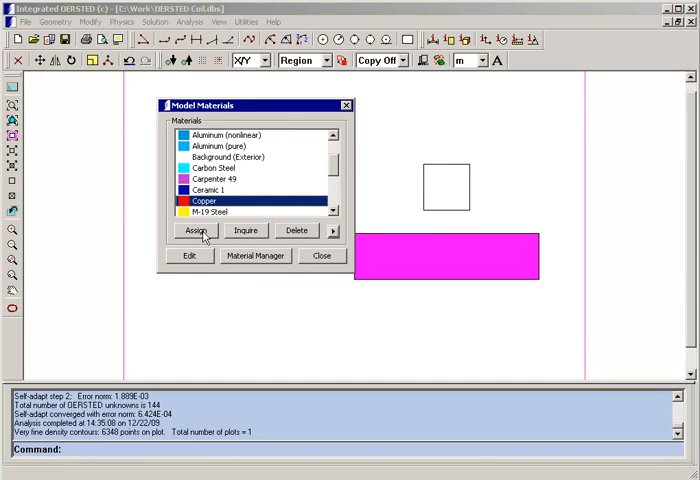
{"action": "left_click", "coordinate": [196, 230]}
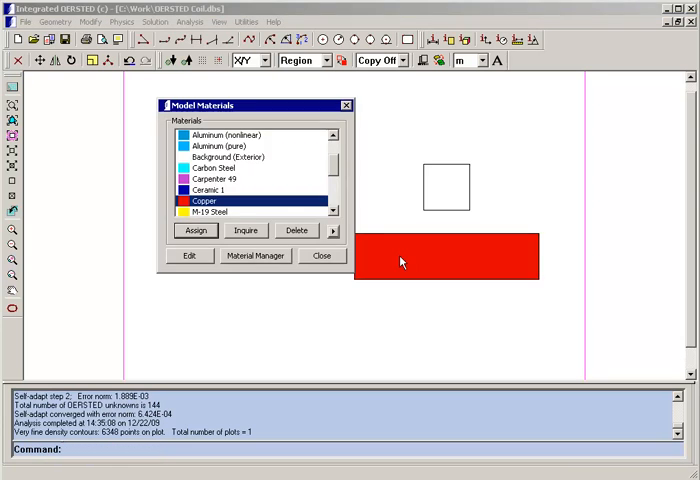
{"action": "left_click", "coordinate": [152, 22]}
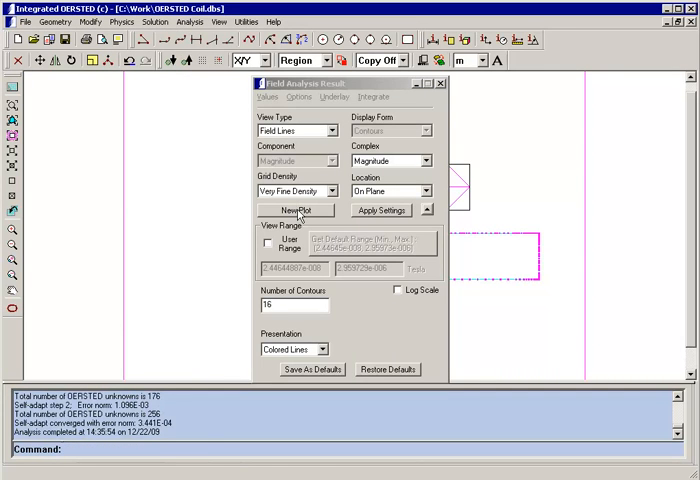
- Draw a new field-line plot for the copper-plate solution
{"action": "left_click", "coordinate": [296, 210]}
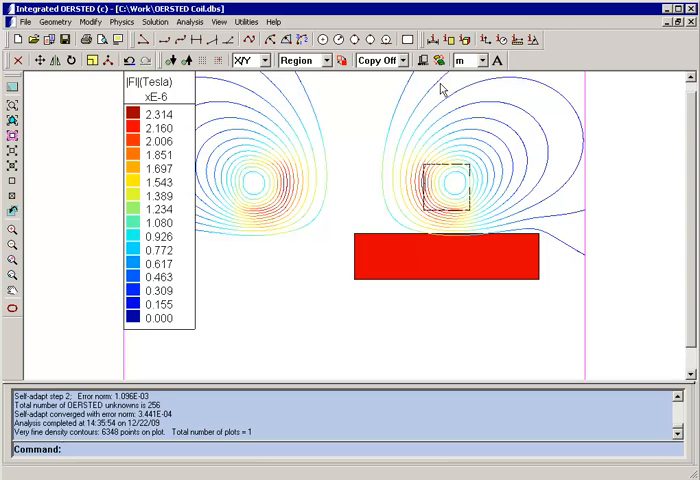
{"action": "mouse_move", "coordinate": [450, 116]}
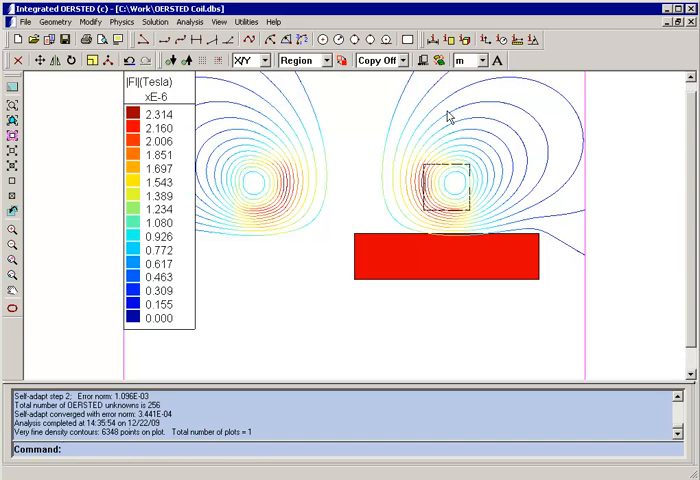
{"action": "mouse_move", "coordinate": [398, 118]}
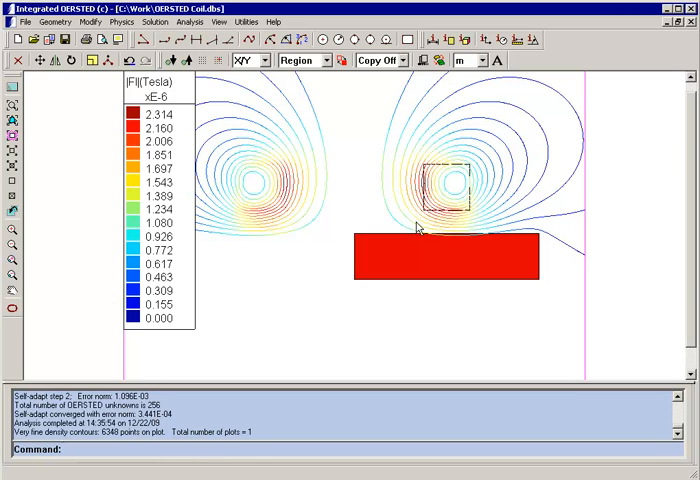
{"action": "mouse_move", "coordinate": [510, 216]}
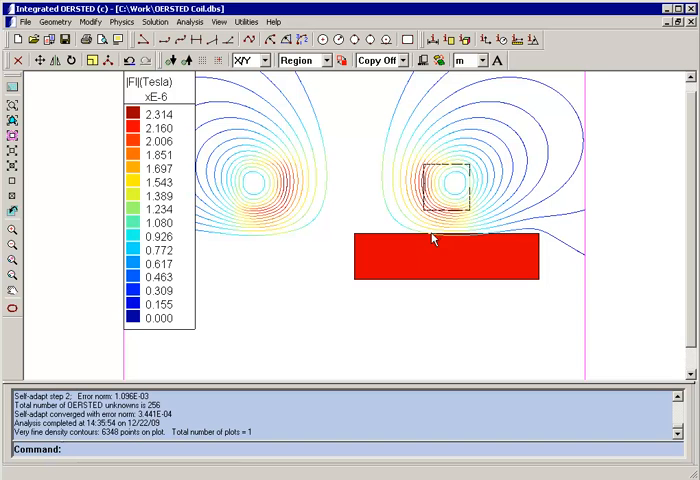
{"action": "mouse_move", "coordinate": [508, 232]}
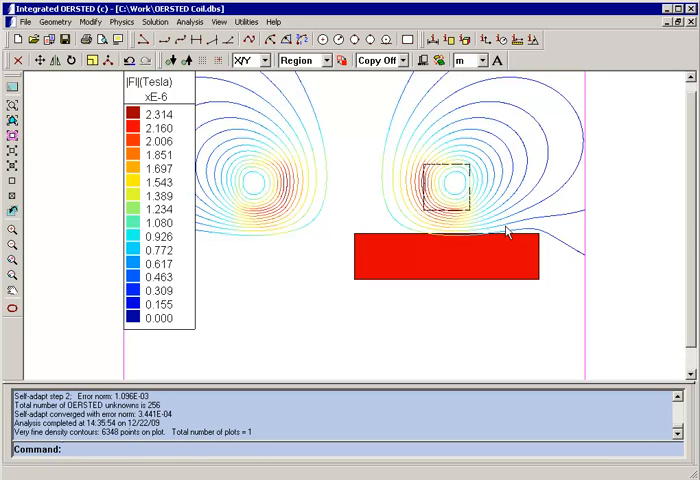